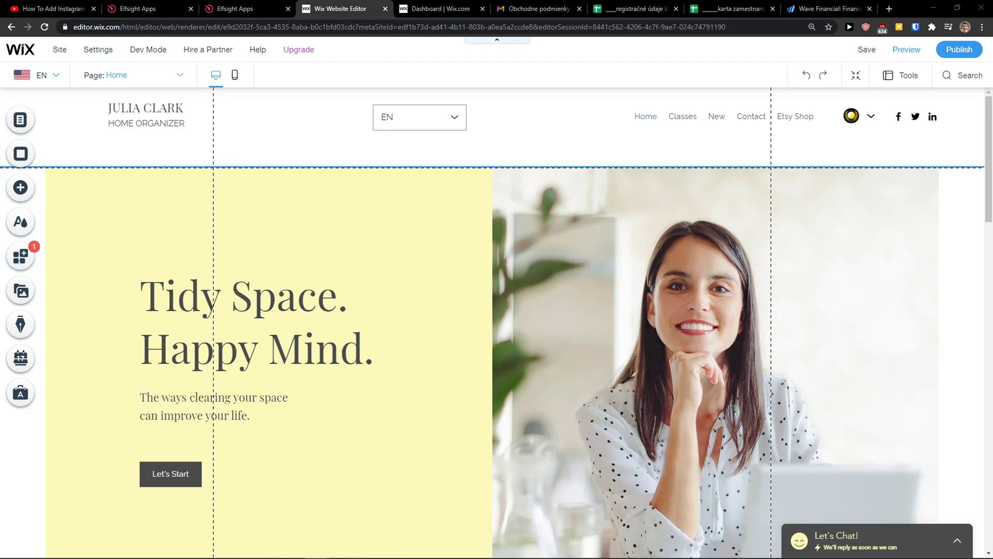
Step: Scroll the Wix home page, then switch to the YouTube tutorial's description tab
{"action": "scroll", "scroll_direction": "down", "scroll_amount": 3}
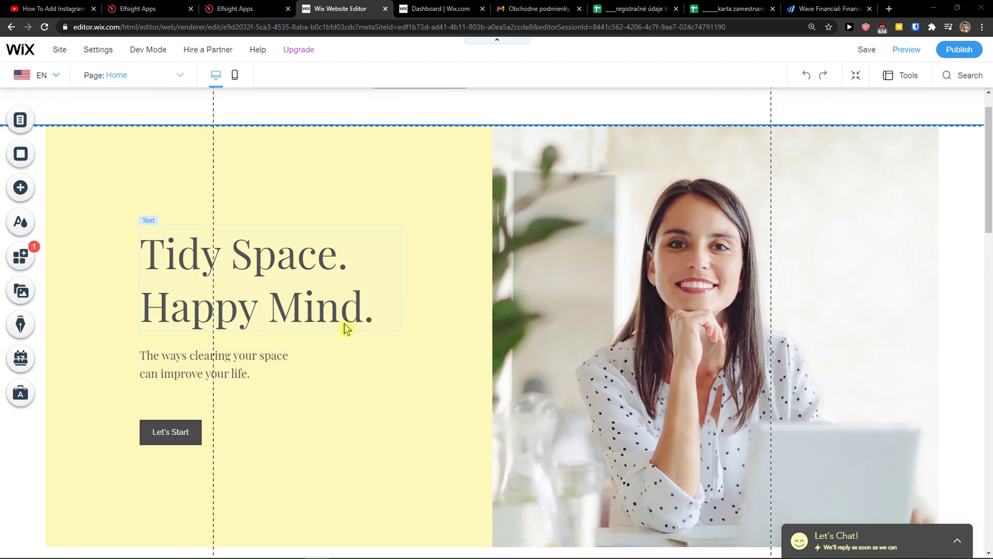
{"action": "left_click", "coordinate": [51, 9]}
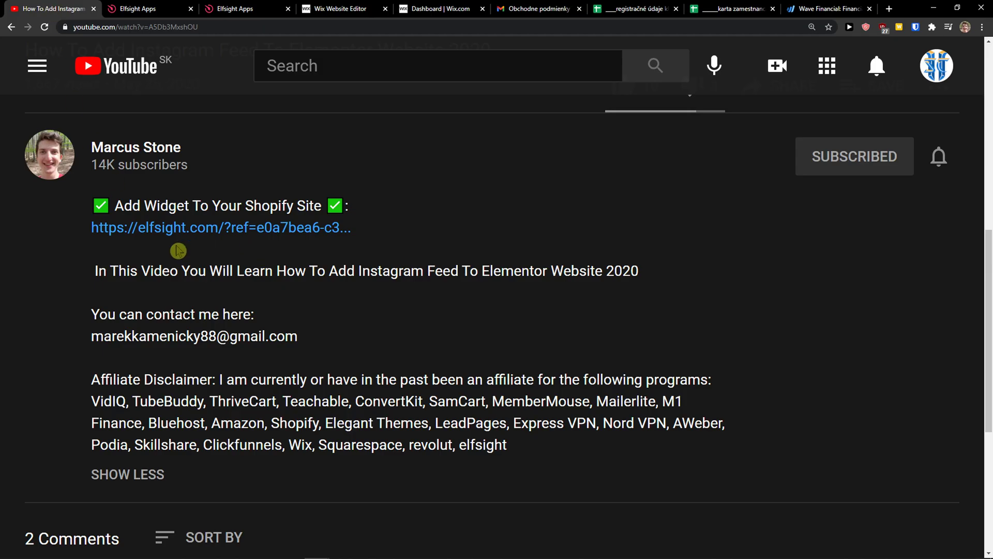
Step: Follow the elfsight.com description link, visit Sign Up Free, then go back to the apps dashboard
{"action": "left_click", "coordinate": [221, 227]}
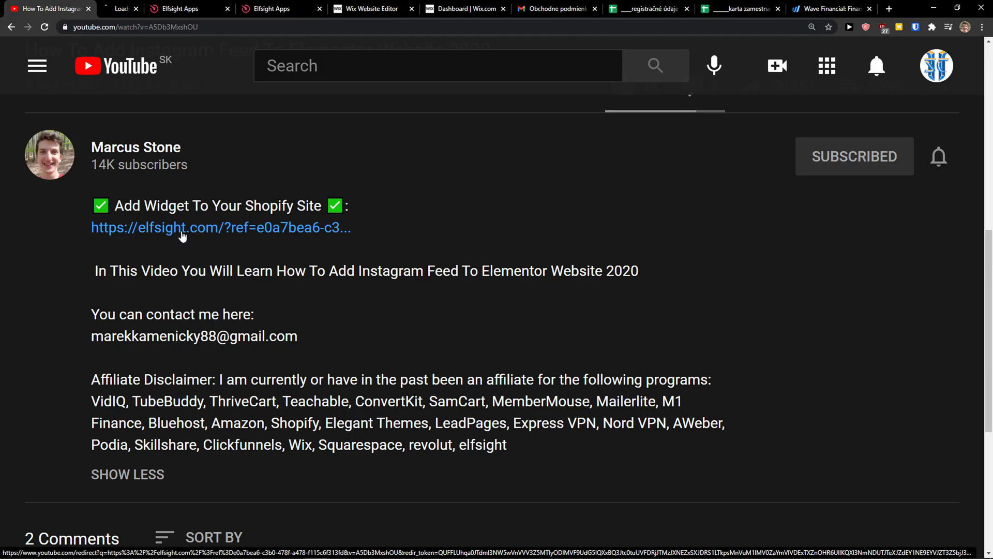
{"action": "left_click", "coordinate": [220, 228]}
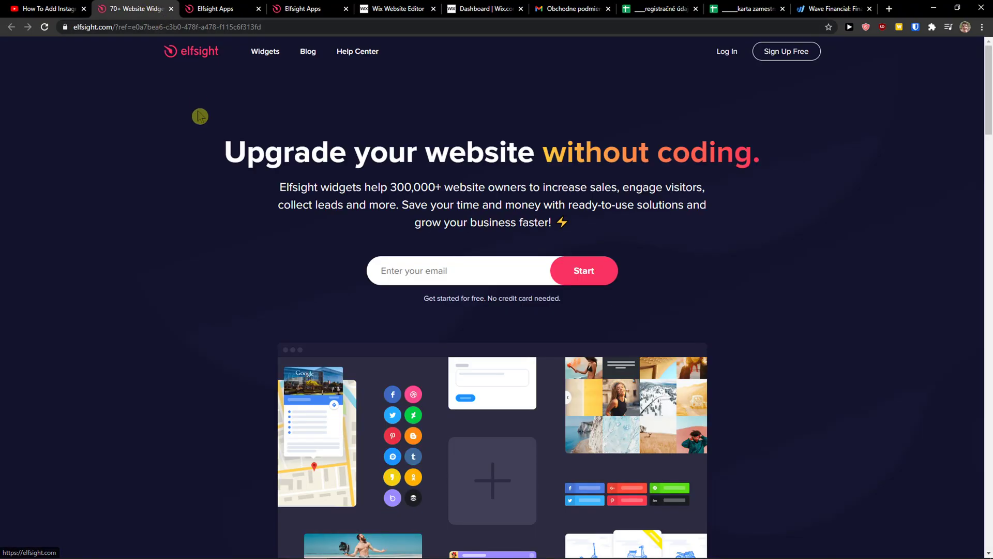
{"action": "mouse_move", "coordinate": [197, 131]}
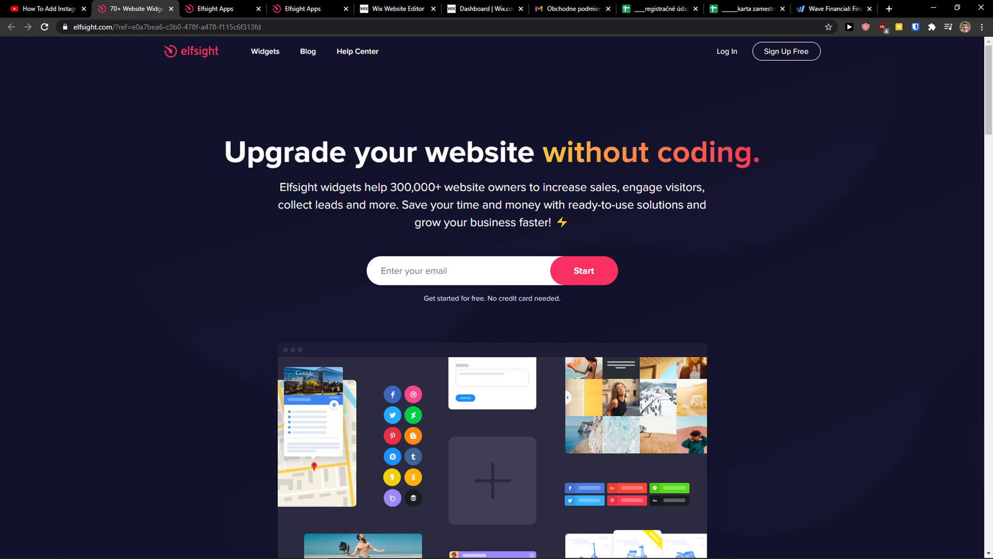
{"action": "mouse_move", "coordinate": [785, 50]}
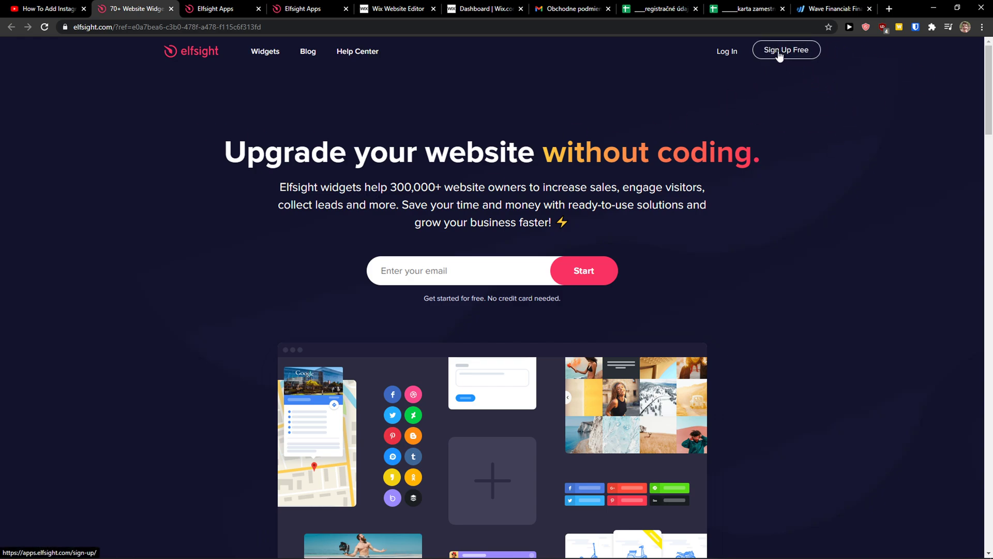
{"action": "left_click", "coordinate": [786, 50]}
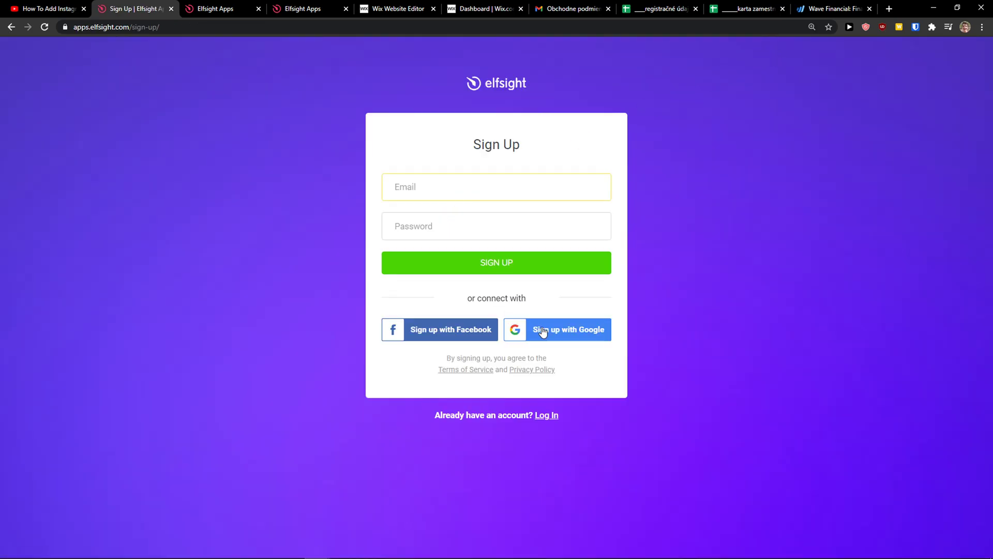
{"action": "mouse_move", "coordinate": [11, 31]}
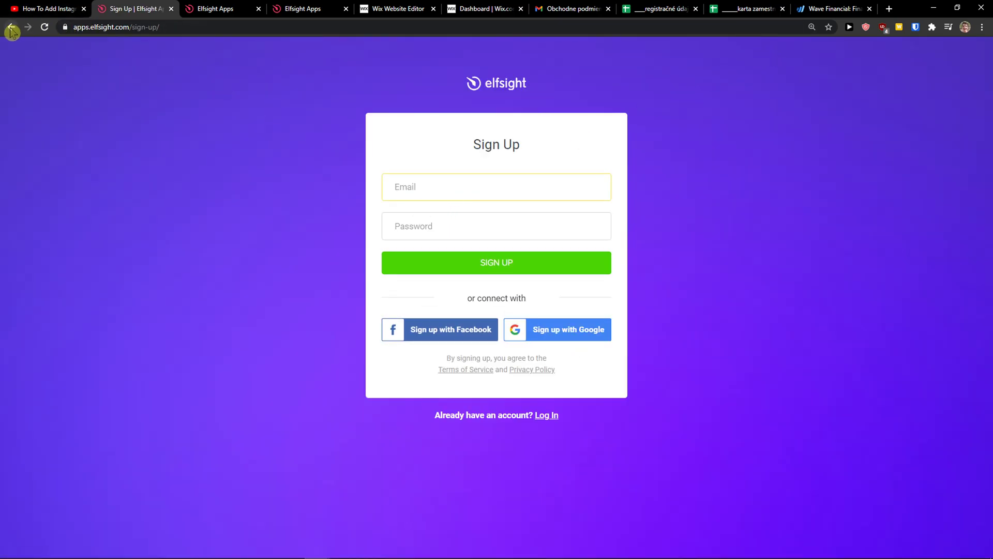
{"action": "left_click", "coordinate": [11, 26]}
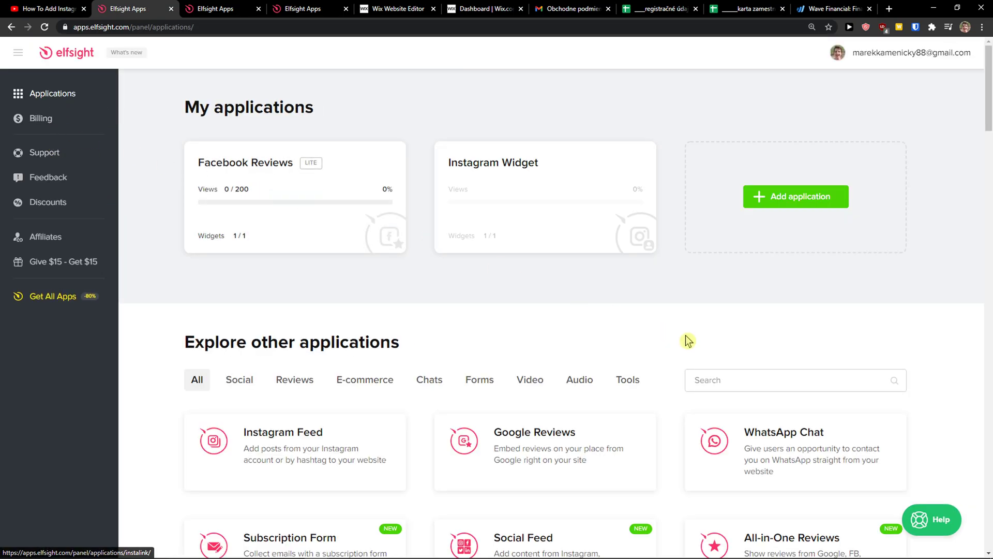
Step: Search the Elfsight applications for 'whatsapp' and create a WhatsApp Chat widget
{"action": "type", "text": "w"}
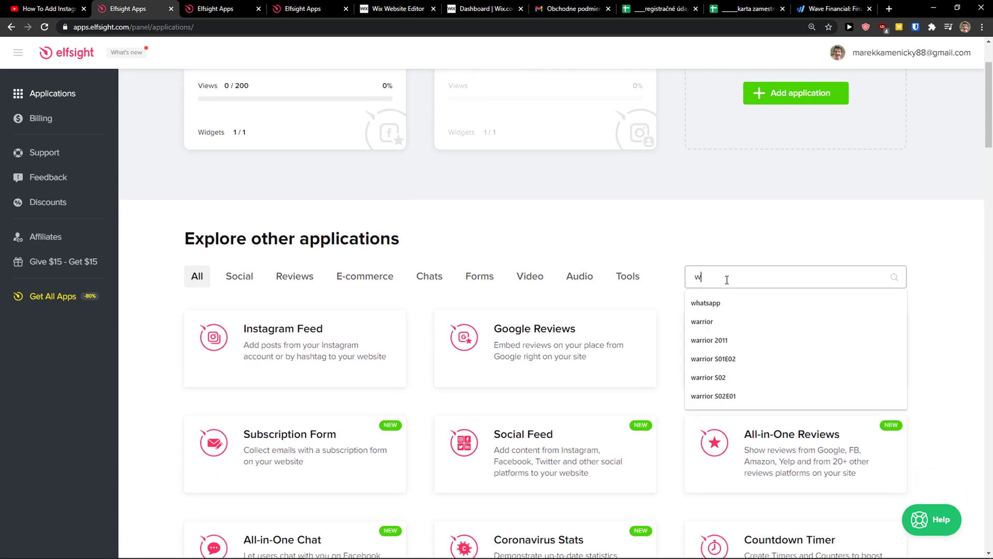
{"action": "left_click", "coordinate": [705, 303]}
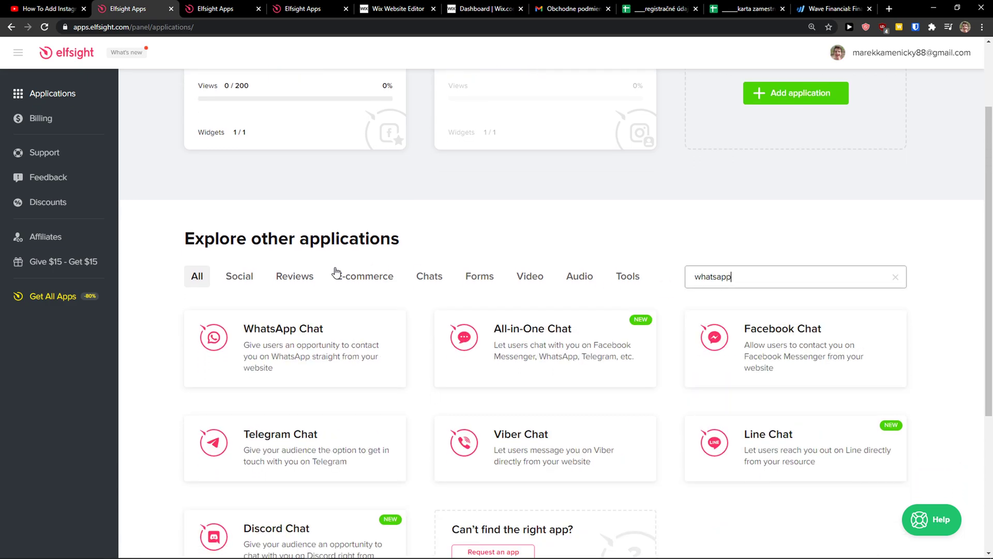
{"action": "mouse_move", "coordinate": [295, 348]}
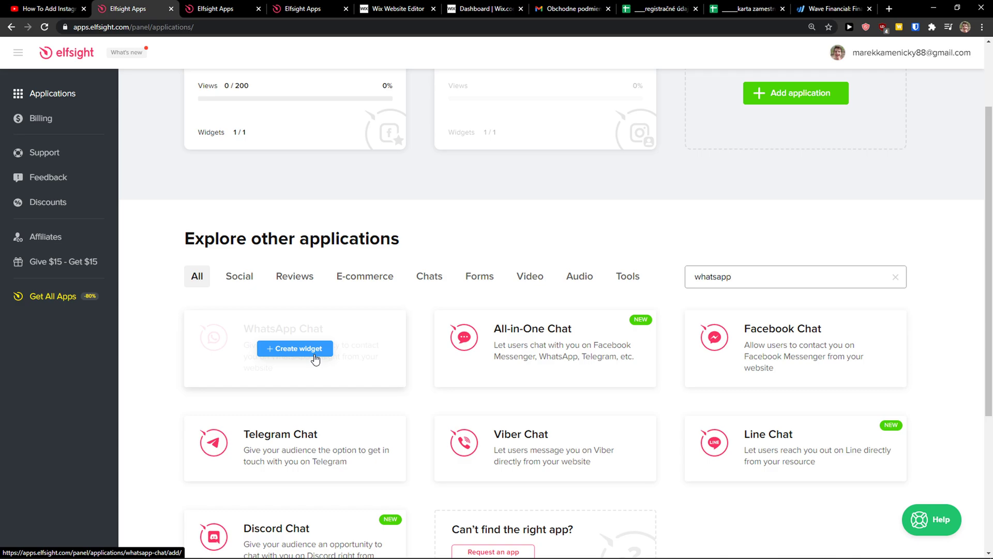
{"action": "left_click", "coordinate": [294, 348]}
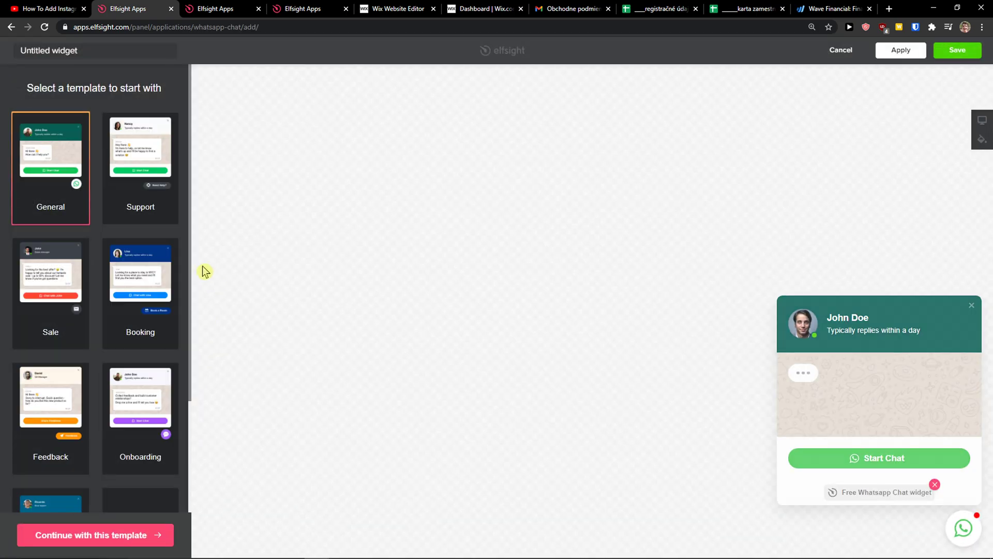
Step: Scroll the template choices and continue with the General WhatsApp Chat template
{"action": "scroll", "scroll_direction": "down", "scroll_amount": 3}
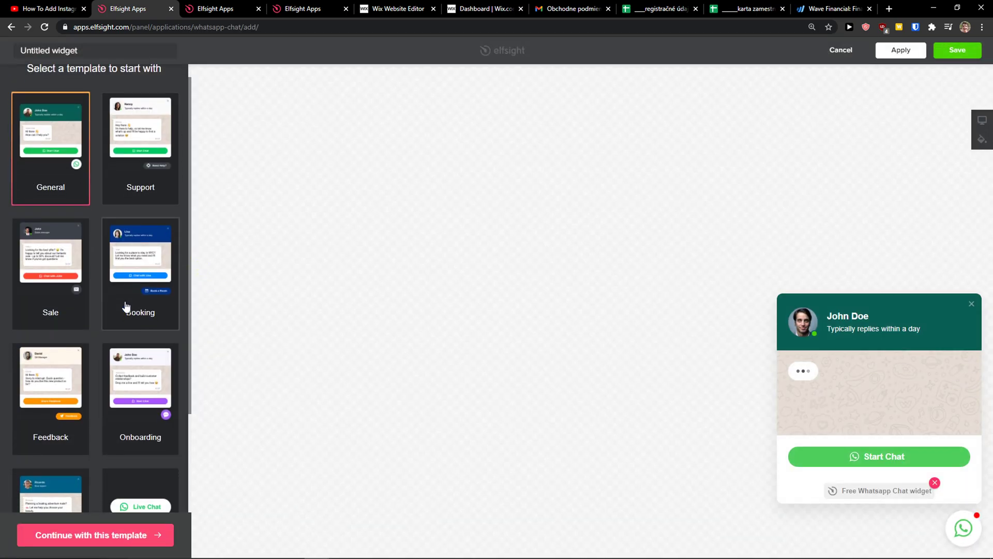
{"action": "scroll", "scroll_direction": "down", "scroll_amount": 3}
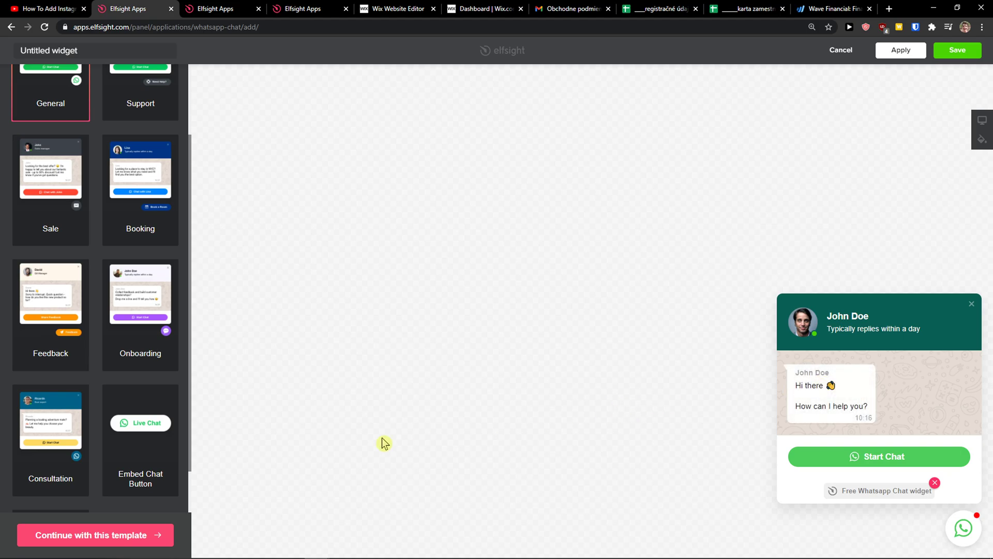
{"action": "mouse_move", "coordinate": [137, 540]}
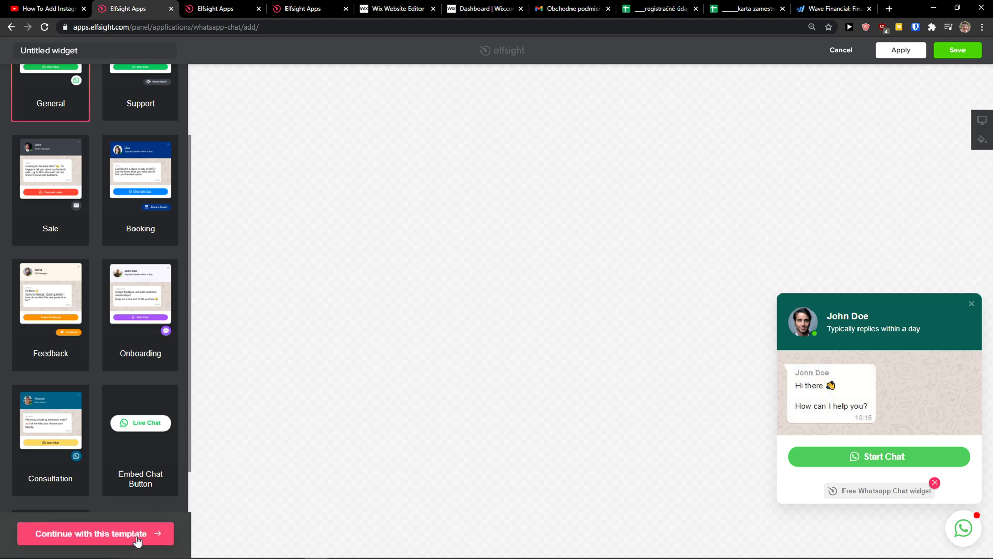
{"action": "left_click", "coordinate": [94, 533]}
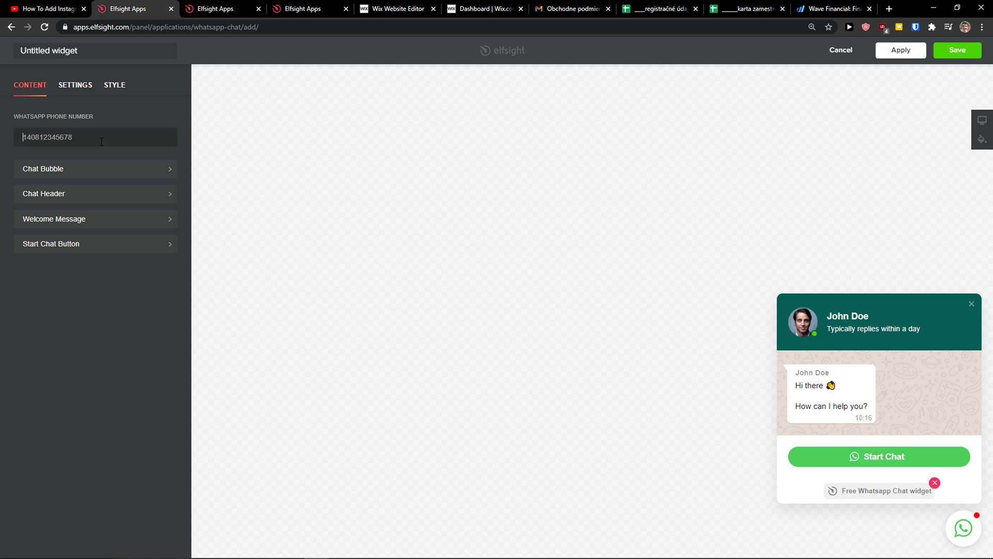
{"action": "mouse_move", "coordinate": [98, 169]}
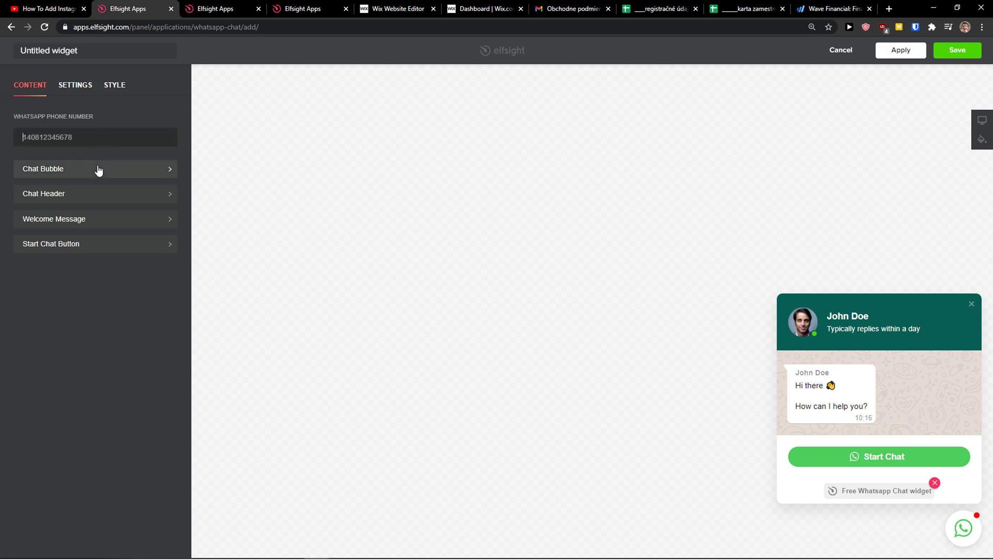
Step: Review the Style and Settings tabs, save the widget to get its code, and return to Wix
{"action": "left_click", "coordinate": [114, 85]}
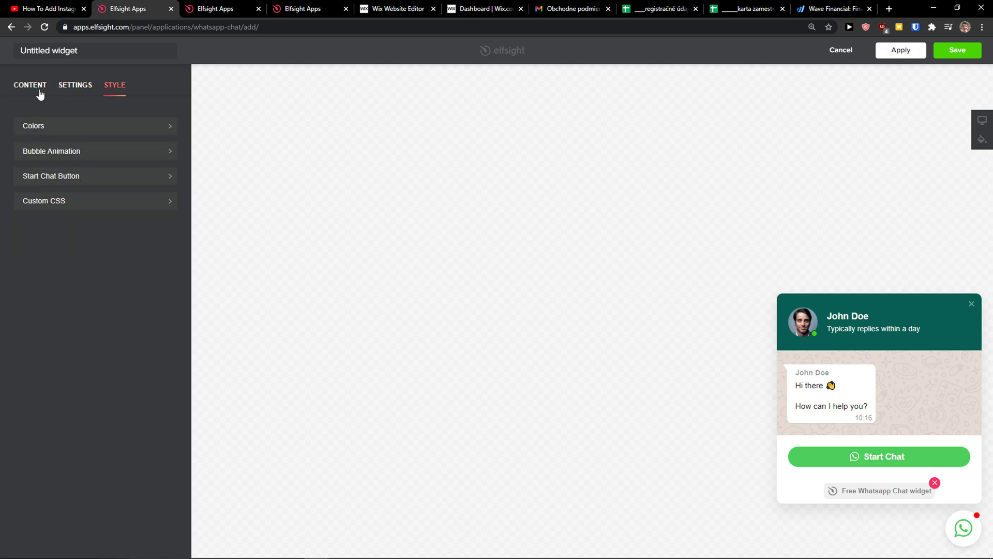
{"action": "left_click", "coordinate": [75, 85]}
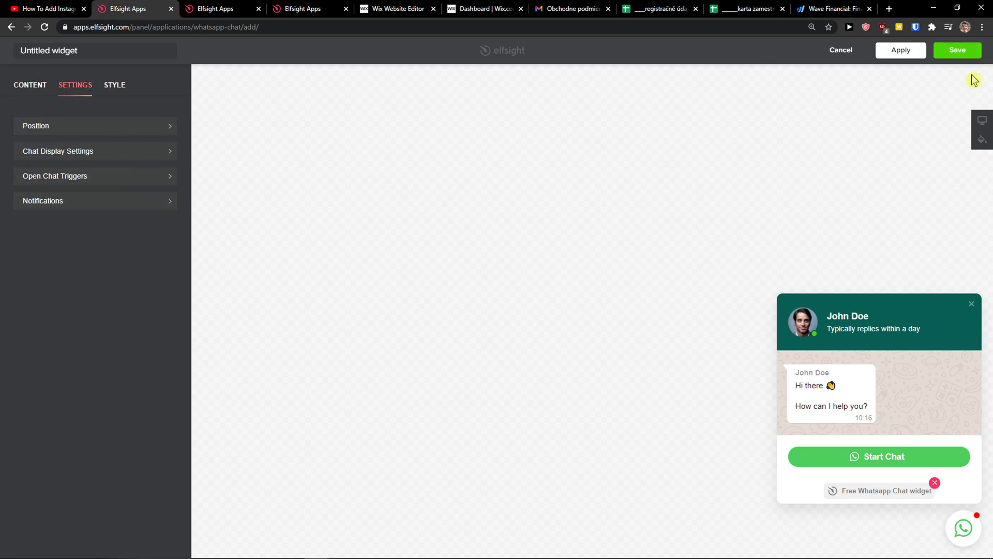
{"action": "left_click", "coordinate": [957, 50]}
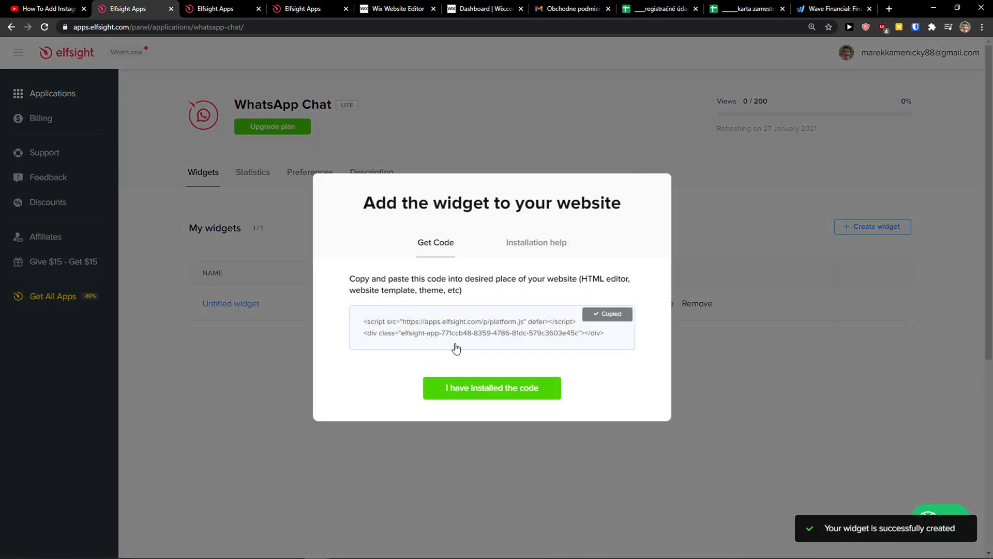
{"action": "left_click", "coordinate": [396, 9]}
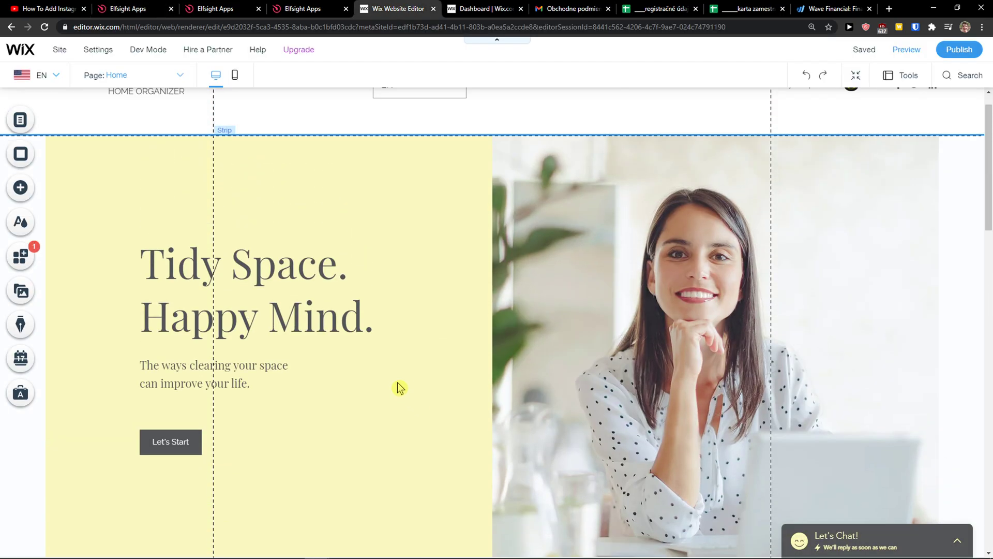
Step: Add an HTML 'Embed a Widget' element from Add Elements > Embed > Custom Embeds
{"action": "left_click", "coordinate": [20, 187]}
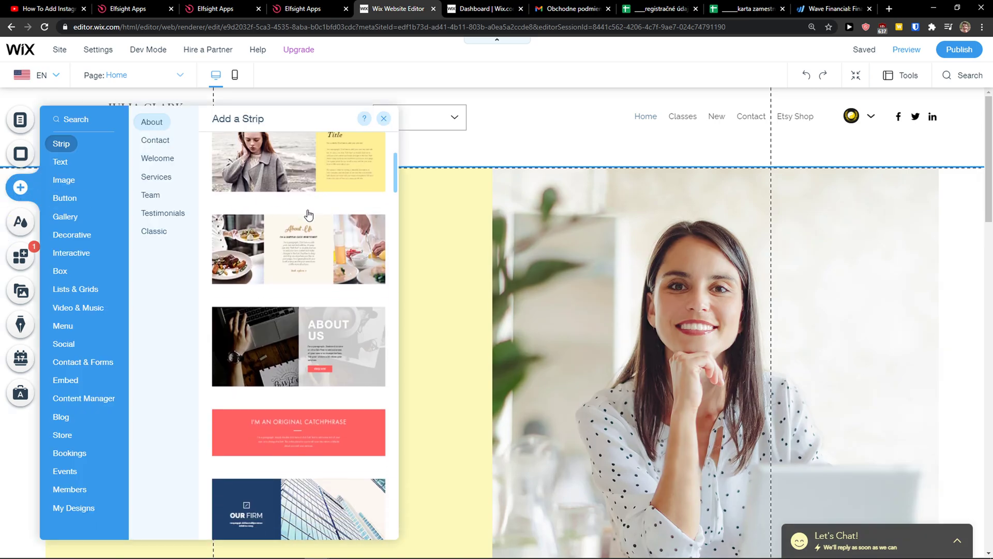
{"action": "left_click", "coordinate": [59, 162]}
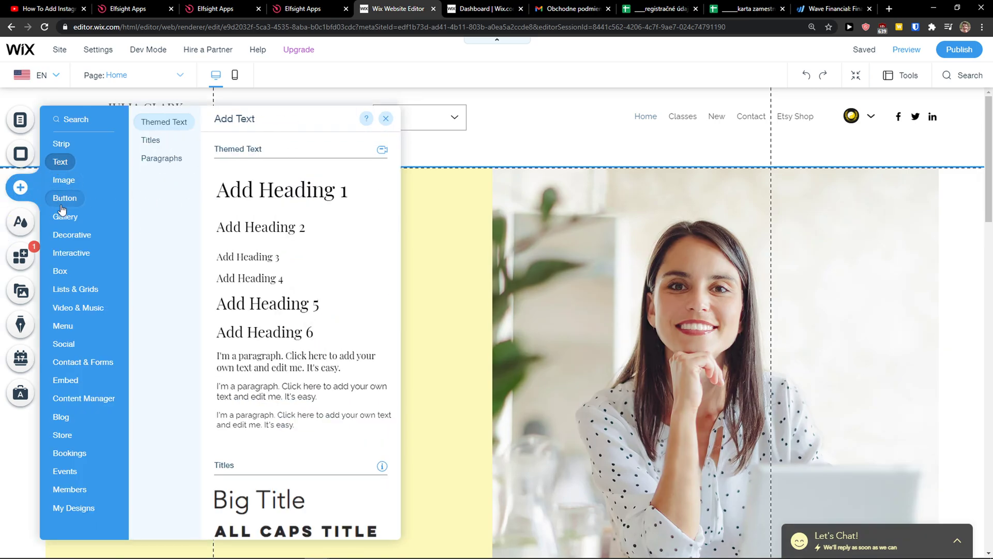
{"action": "left_click", "coordinate": [65, 216]}
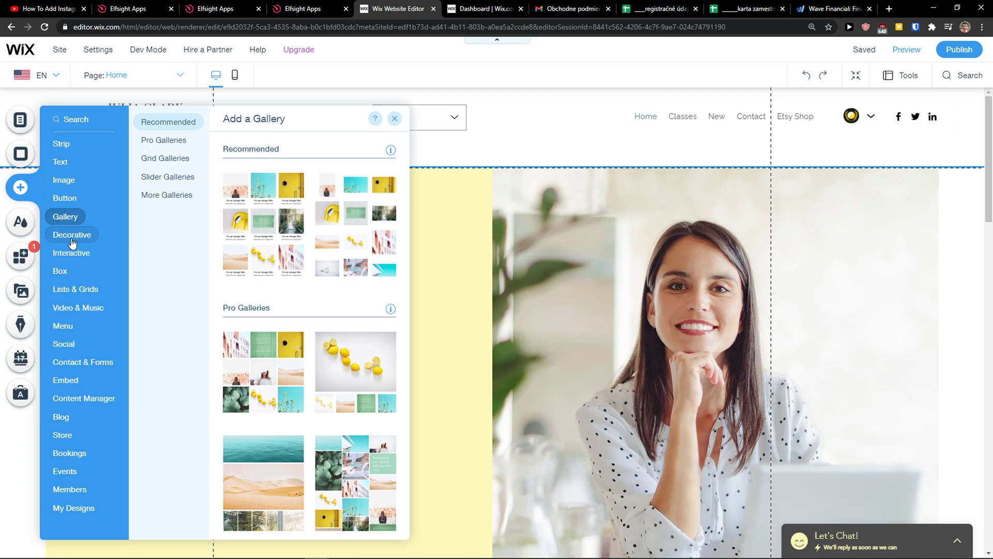
{"action": "left_click", "coordinate": [64, 380]}
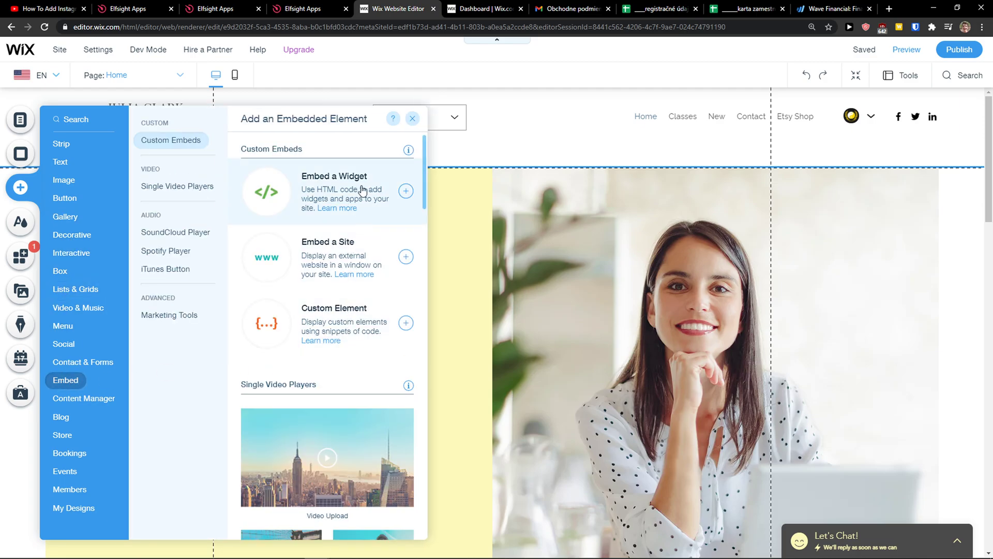
{"action": "left_click", "coordinate": [406, 191]}
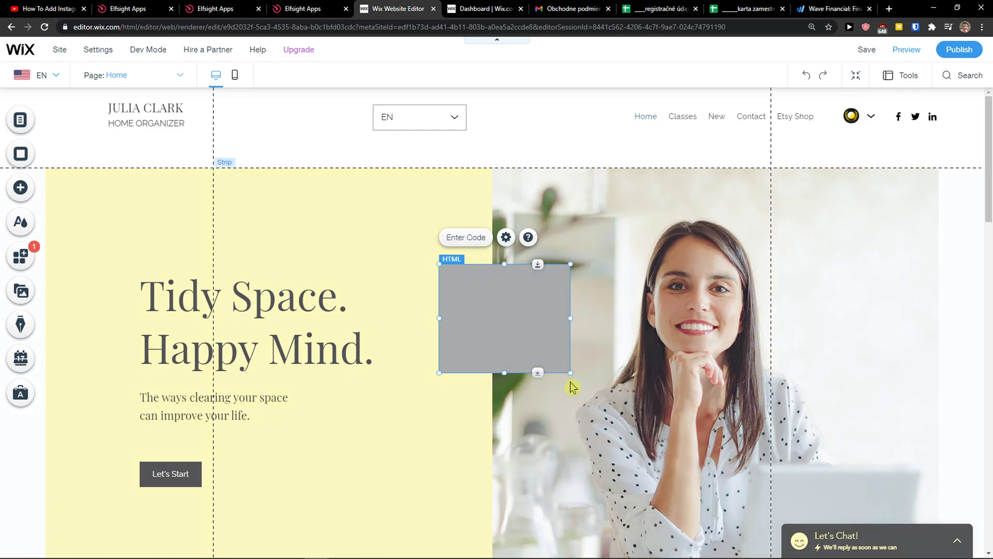
Step: Paste the Elfsight platform.js script and widget div into the HTML element and apply
{"action": "left_click", "coordinate": [506, 237]}
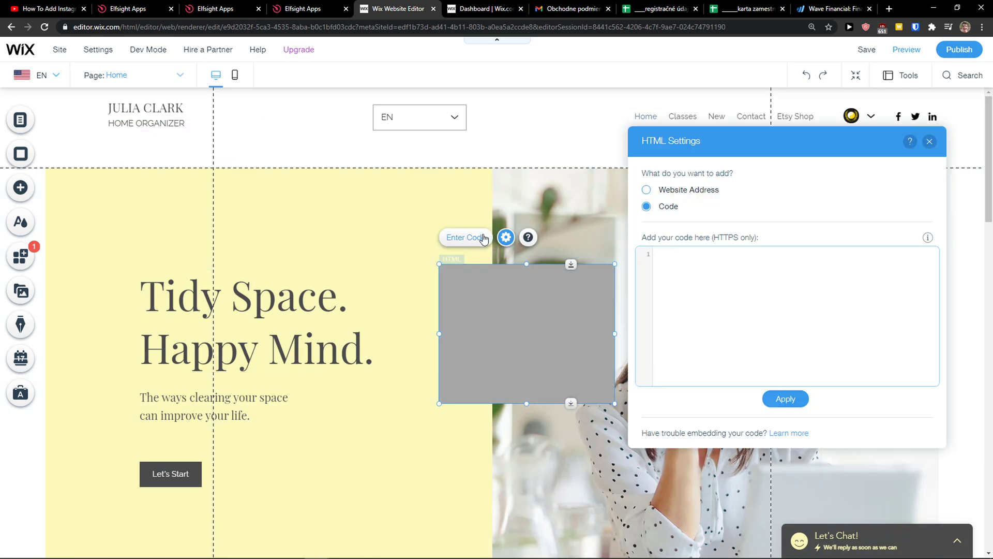
{"action": "type", "text": "<script src=\"https://apps.elfsight.com/p/platform.js\" defer></script>"}
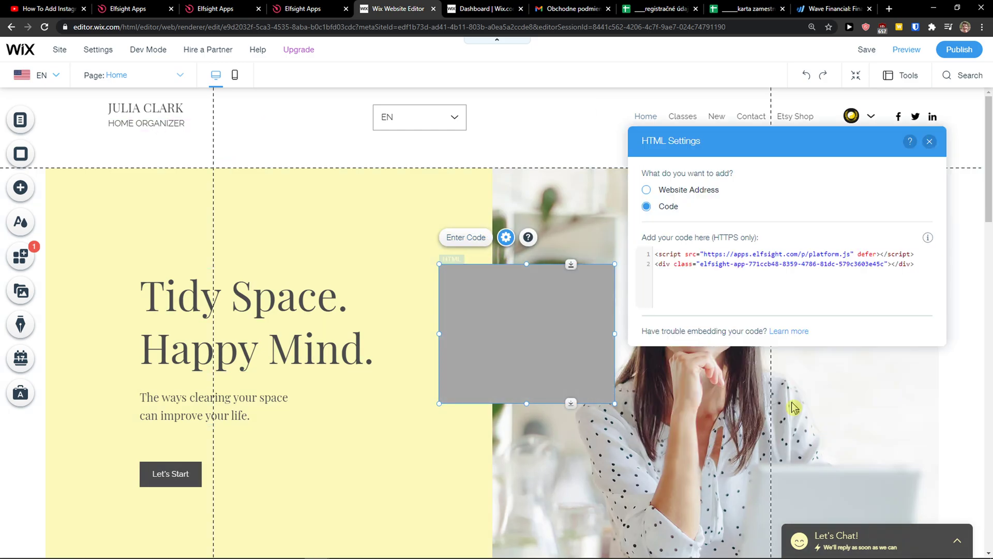
{"action": "left_click", "coordinate": [929, 141]}
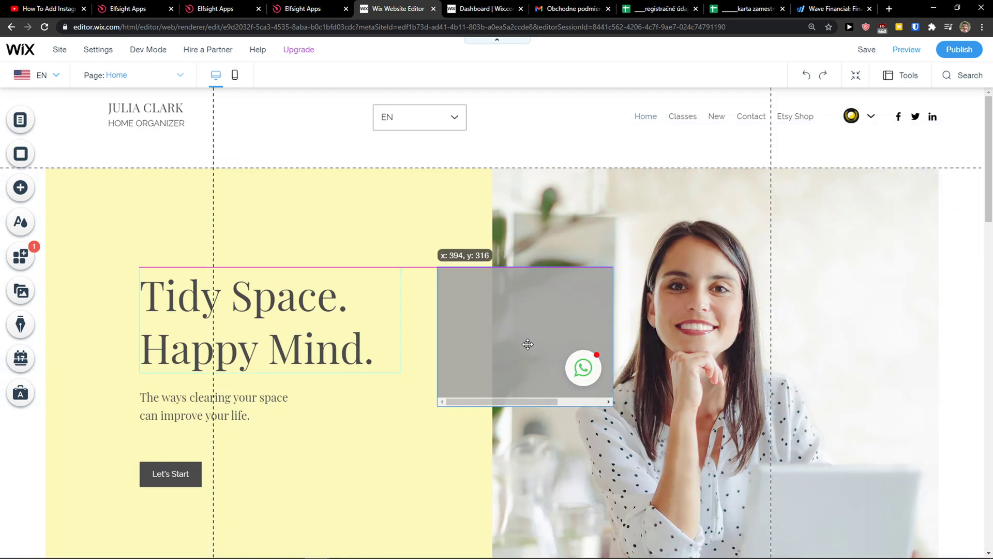
Step: Drag the chat element right, pin it to the bottom-right, and set horizontal offset to 81 px
{"action": "left_click_drag", "start_coordinate": [528, 344], "coordinate": [568, 415]}
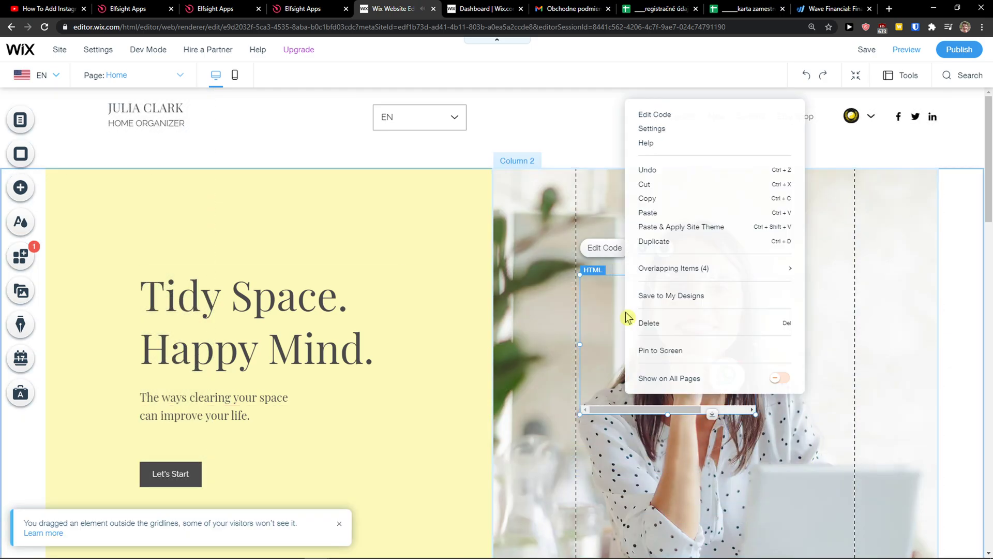
{"action": "left_click", "coordinate": [660, 351]}
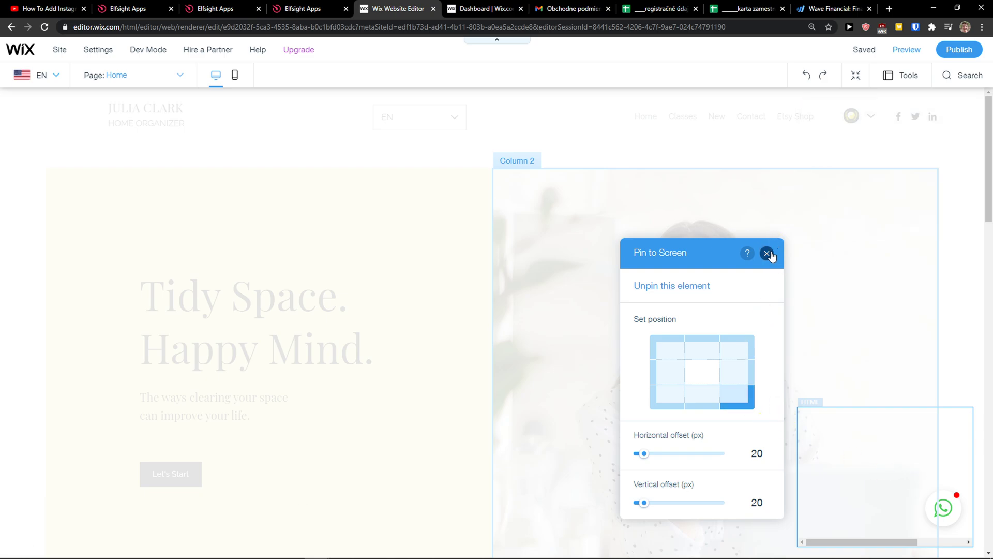
{"action": "left_click_drag", "start_coordinate": [644, 454], "coordinate": [662, 454]}
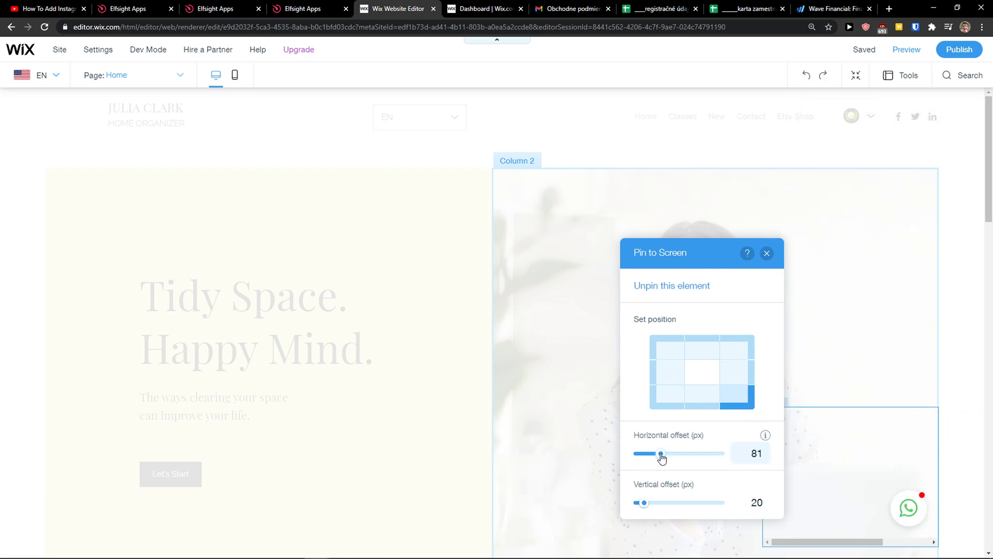
{"action": "left_click", "coordinate": [767, 253]}
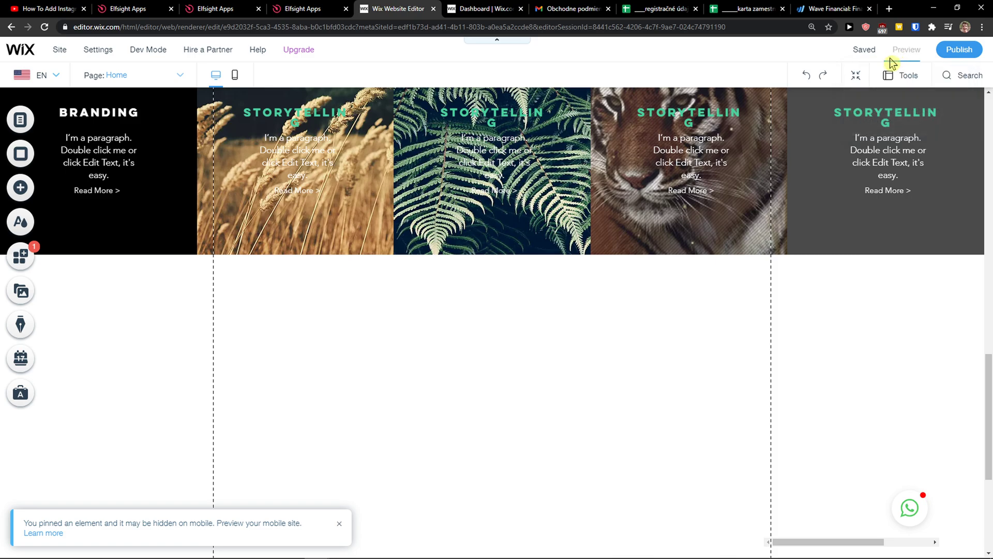
Step: Open Preview and scroll the home page to see the bottom-right WhatsApp chat button
{"action": "left_click", "coordinate": [906, 50]}
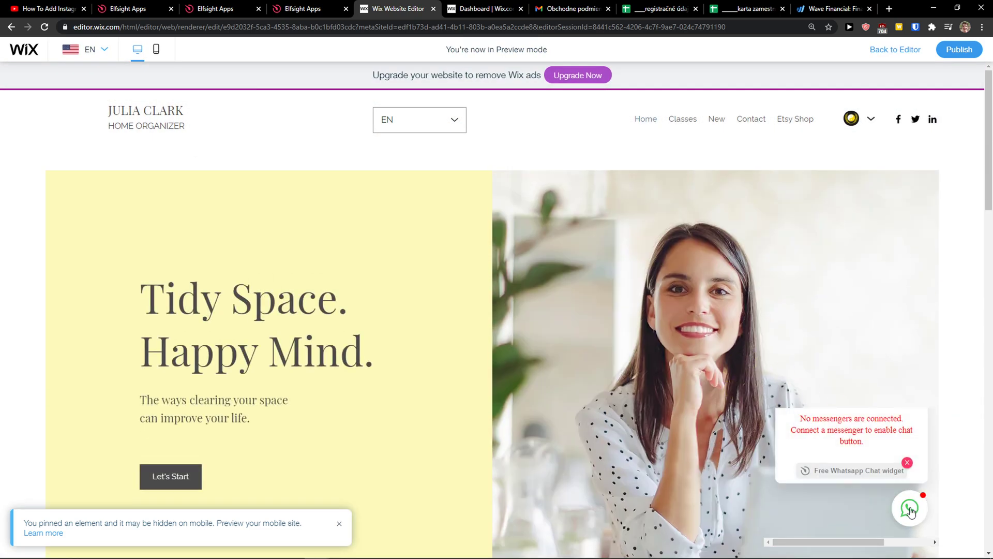
{"action": "scroll", "scroll_direction": "down", "scroll_amount": 3}
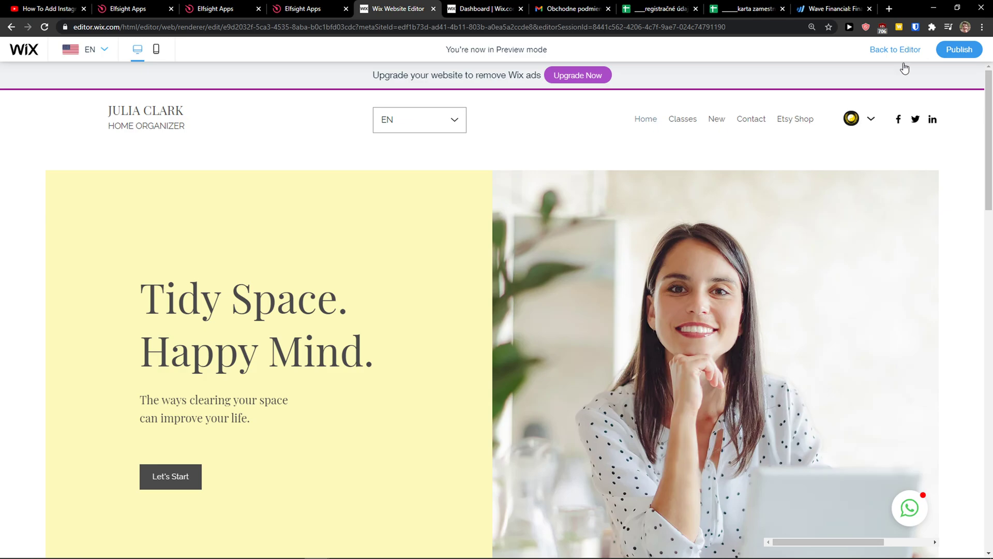
Step: Return to the editor, scroll the page, and preview again with the chat window open
{"action": "left_click", "coordinate": [895, 50]}
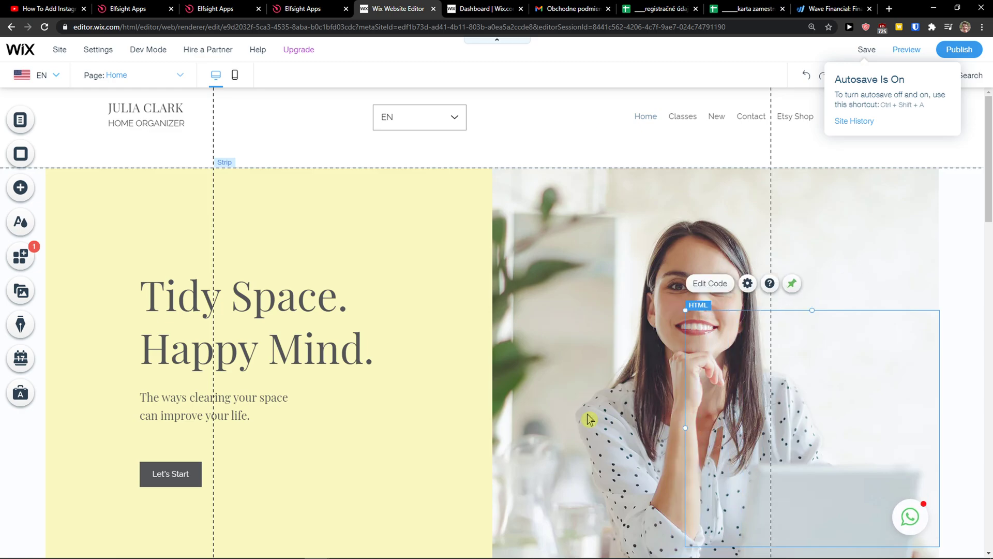
{"action": "scroll", "scroll_direction": "down", "scroll_amount": 3}
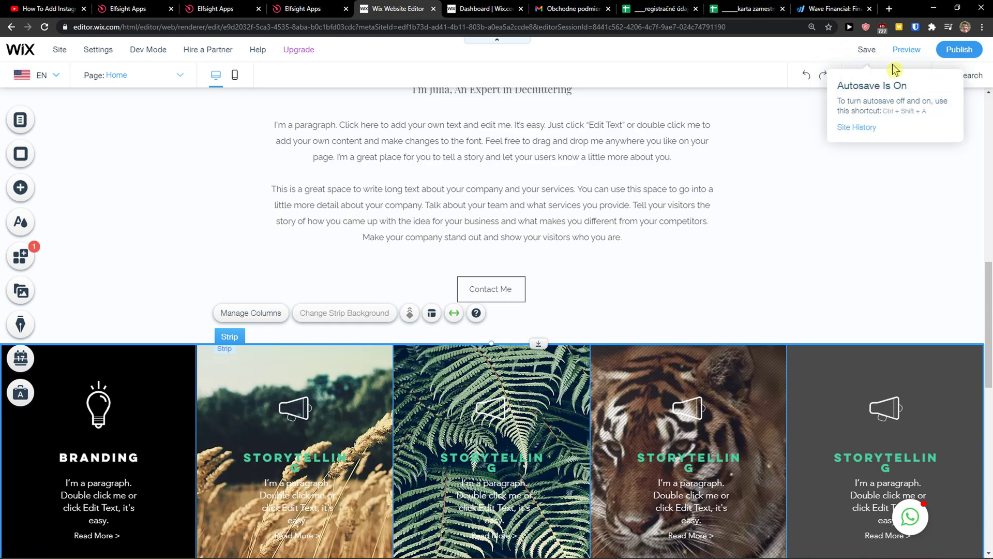
{"action": "left_click", "coordinate": [905, 50]}
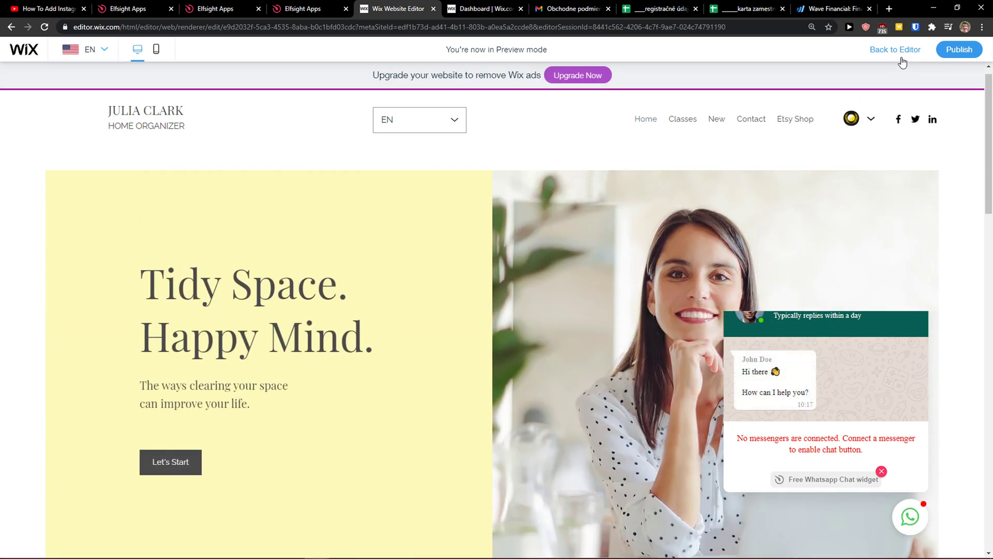
Step: Re-preview from the editor to confirm the chat stays bottom-right, then switch to the Elfsight tab
{"action": "left_click", "coordinate": [895, 49]}
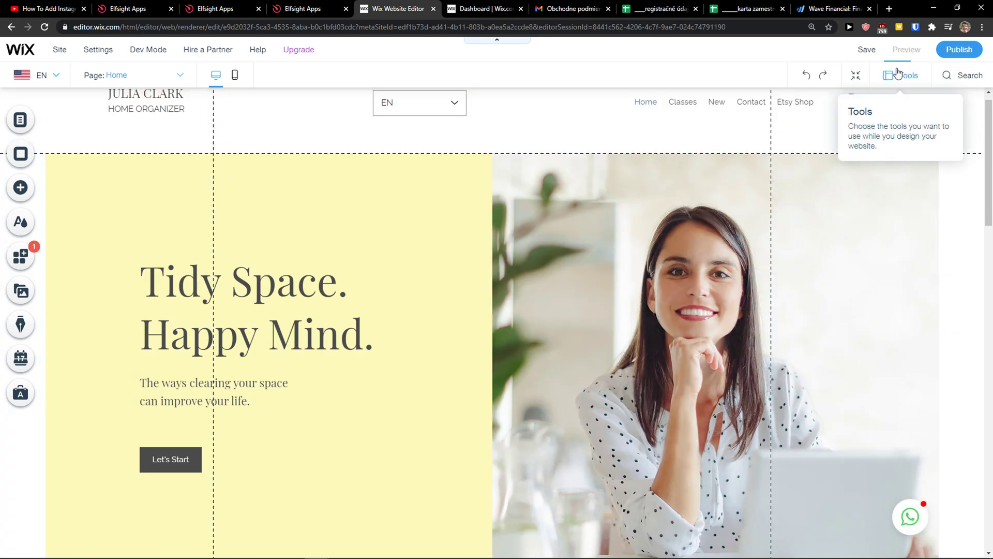
{"action": "left_click", "coordinate": [906, 49]}
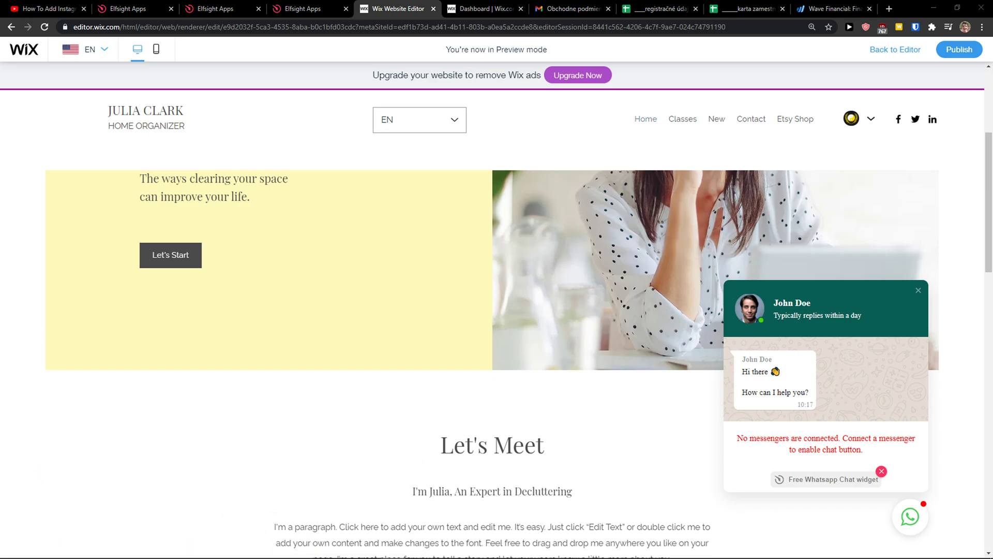
{"action": "left_click", "coordinate": [215, 8]}
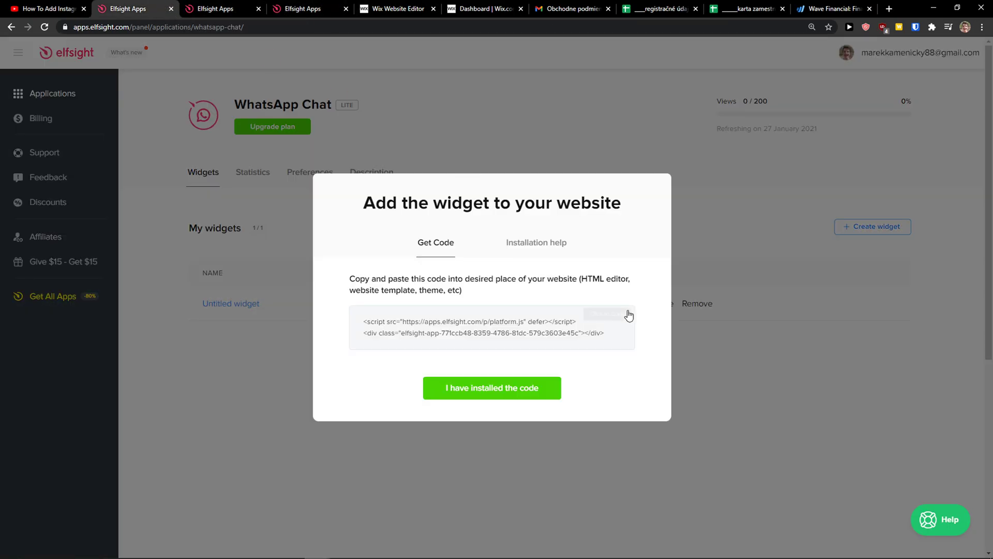
Step: Dismiss the Add the widget dialog and browse the Elfsight Applications catalogue
{"action": "left_click", "coordinate": [491, 387]}
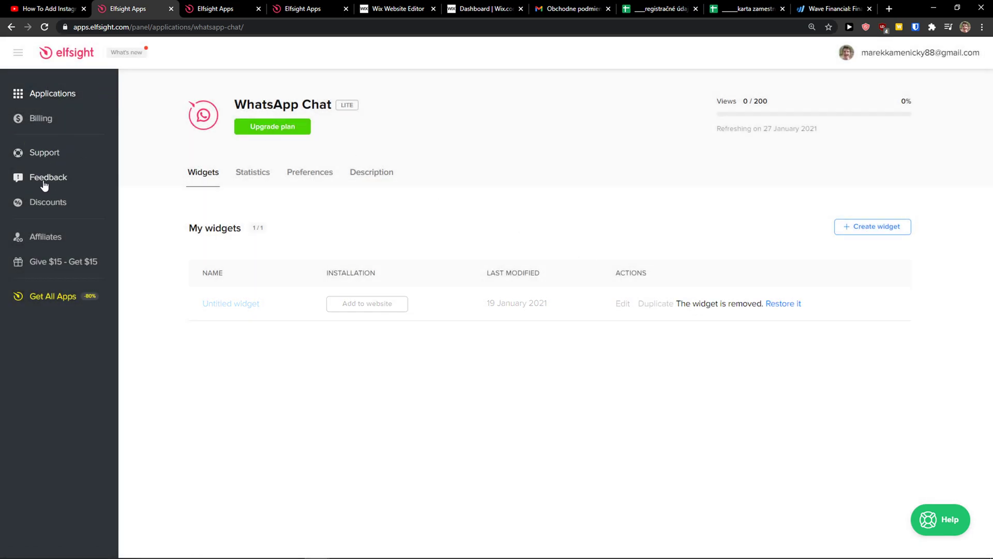
{"action": "mouse_move", "coordinate": [49, 177]}
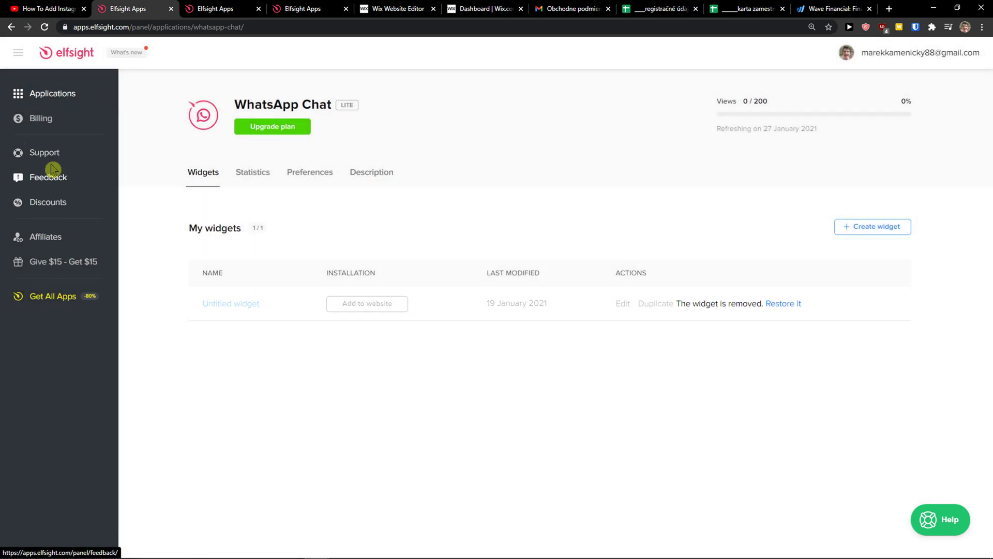
{"action": "left_click", "coordinate": [52, 93]}
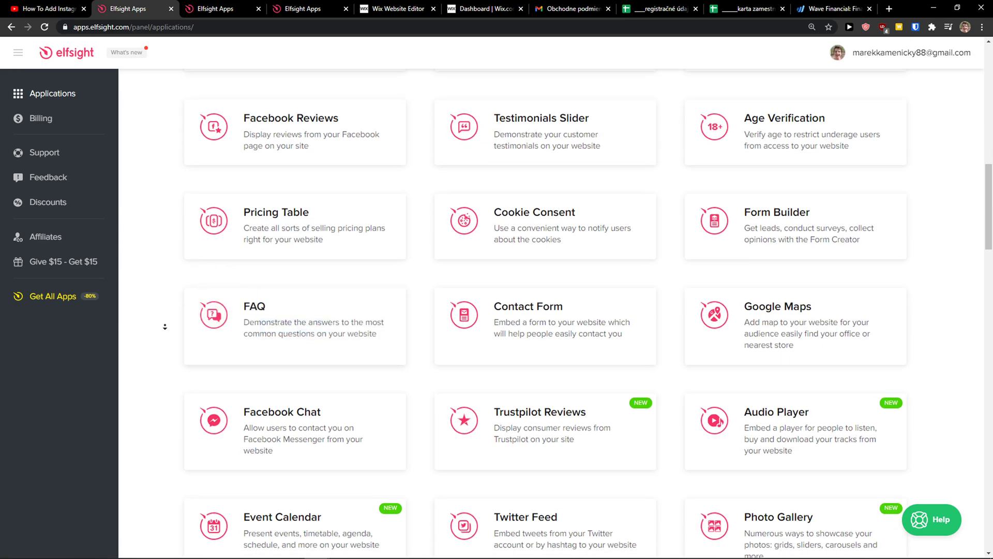
{"action": "scroll", "scroll_direction": "down", "scroll_amount": 3}
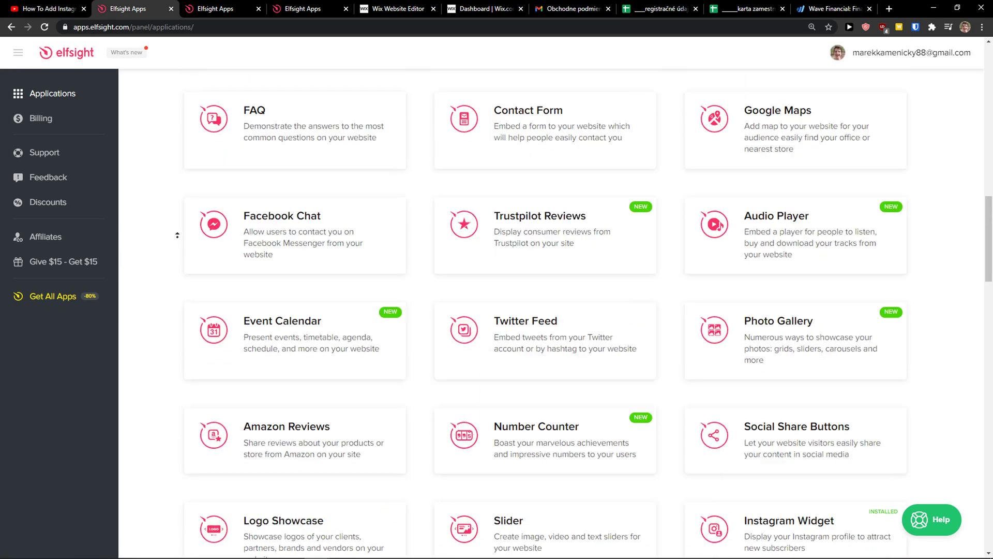